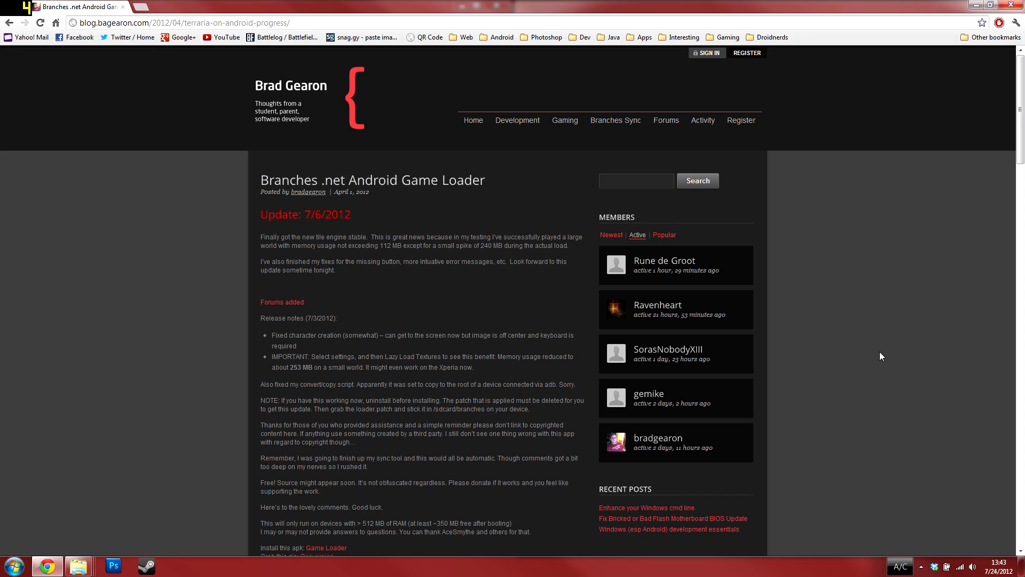
mouse_move(586, 224)
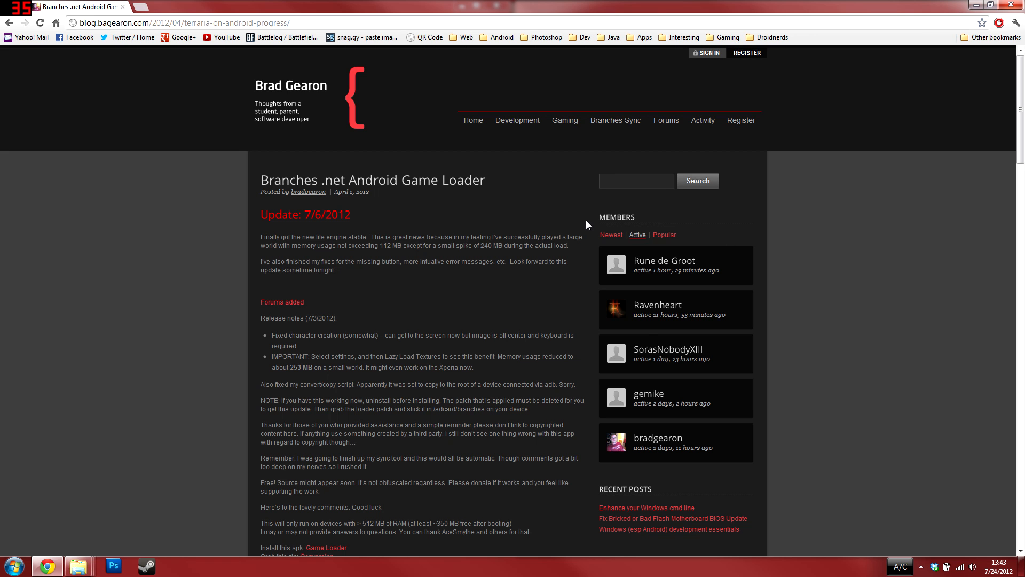
mouse_move(389, 181)
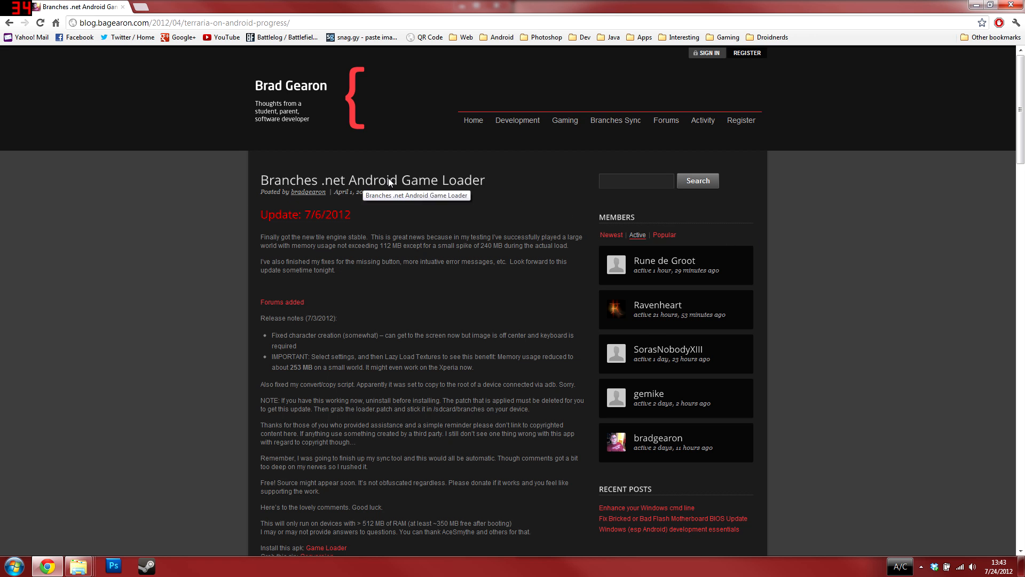
Extract prepare.zip to its own prepare folder in Downloads and open it.
scroll(down, 3)
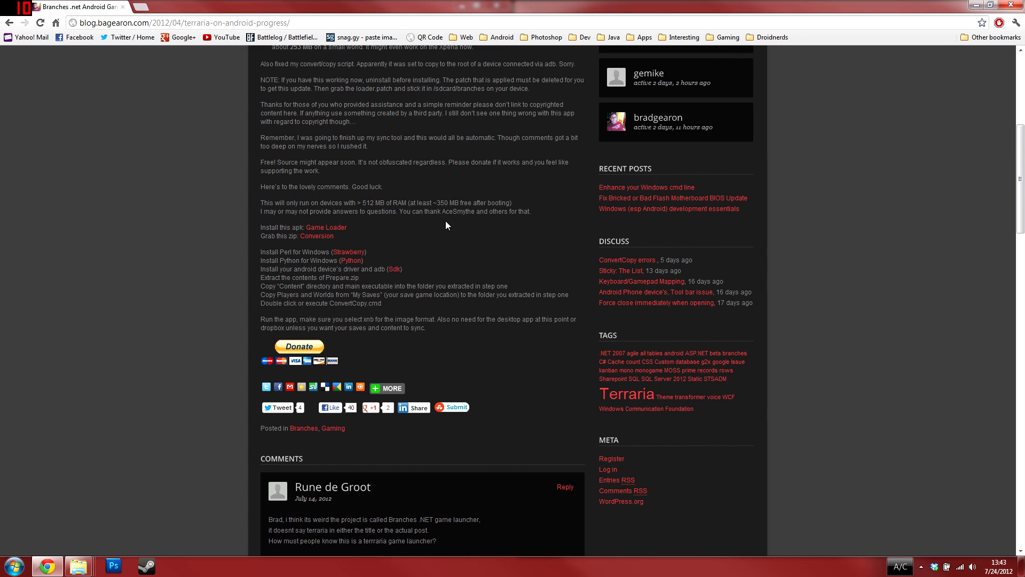
mouse_move(350, 260)
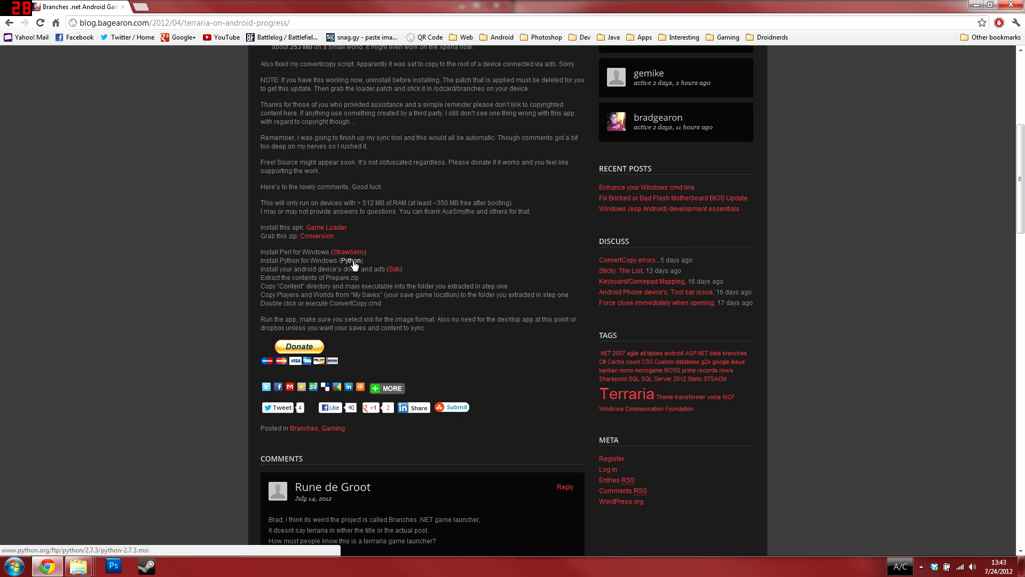
mouse_move(351, 243)
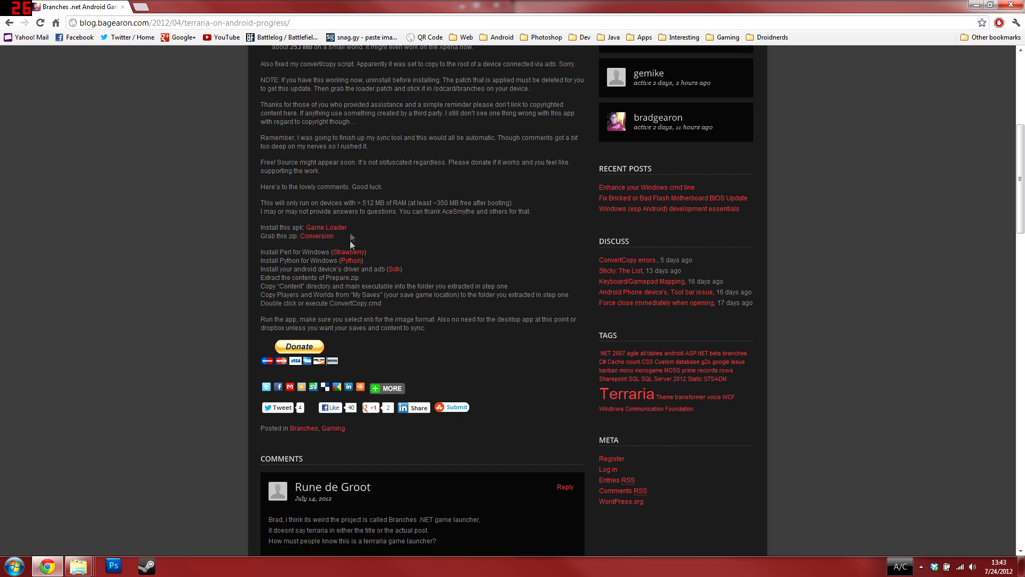
mouse_move(803, 6)
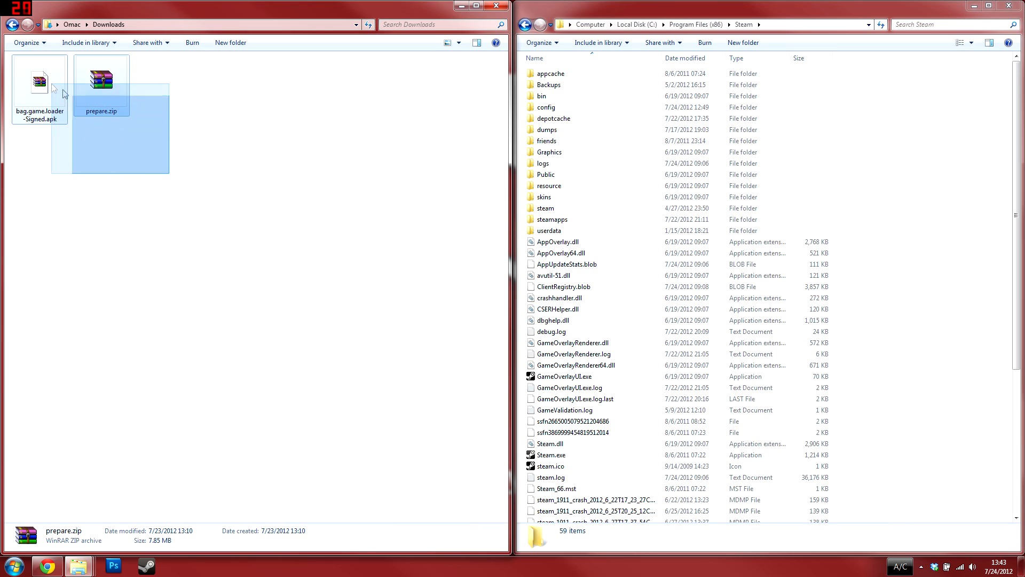
right_click(101, 77)
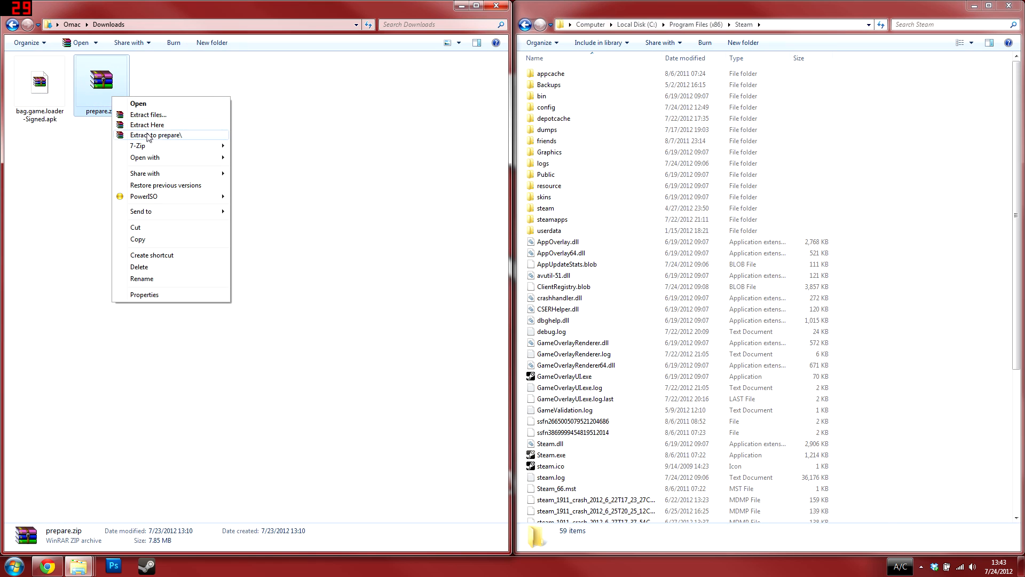
click(157, 134)
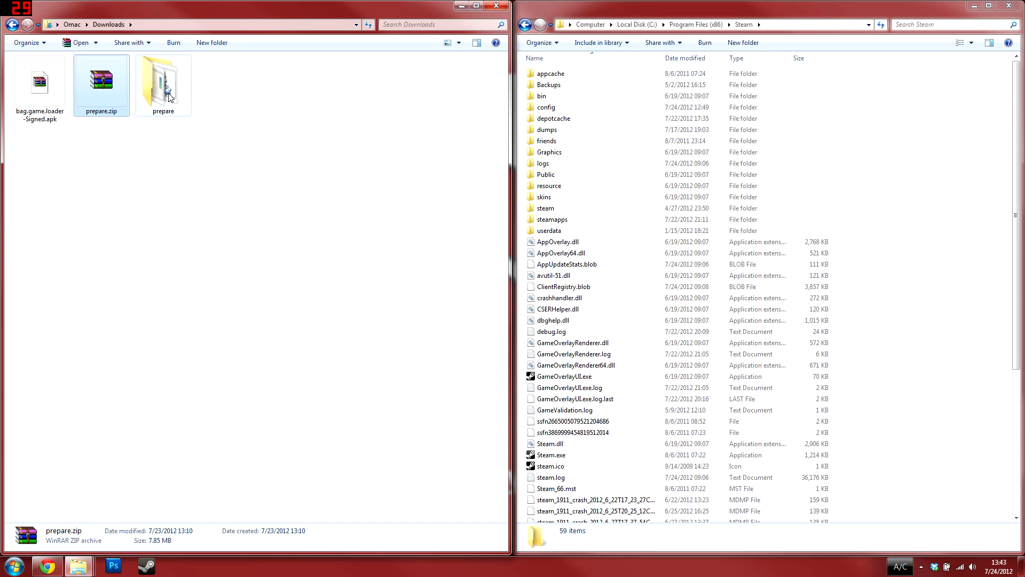
double_click(163, 80)
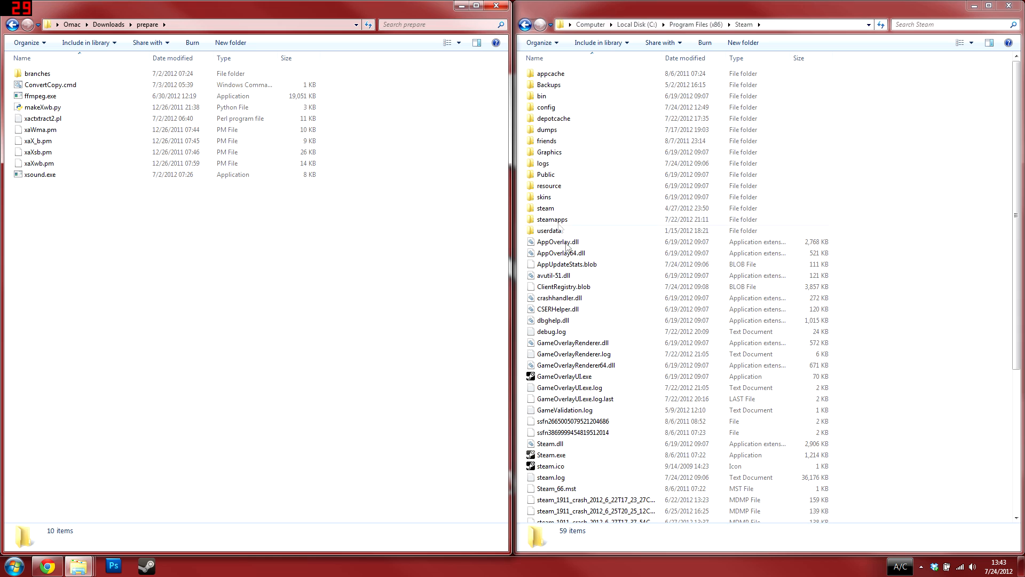
Go to steamapps\common\terraria and select the Content folder.
double_click(552, 219)
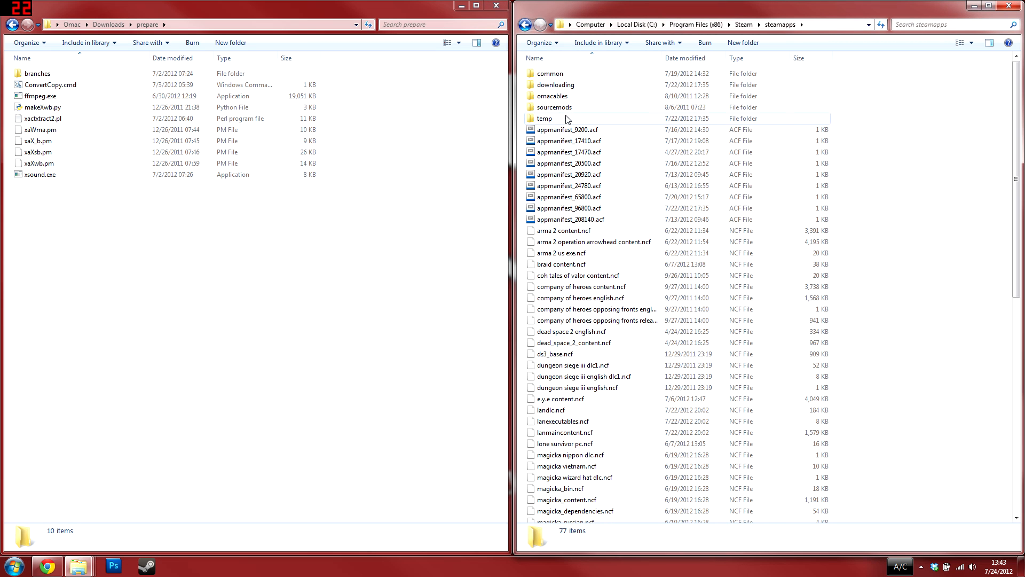
double_click(551, 74)
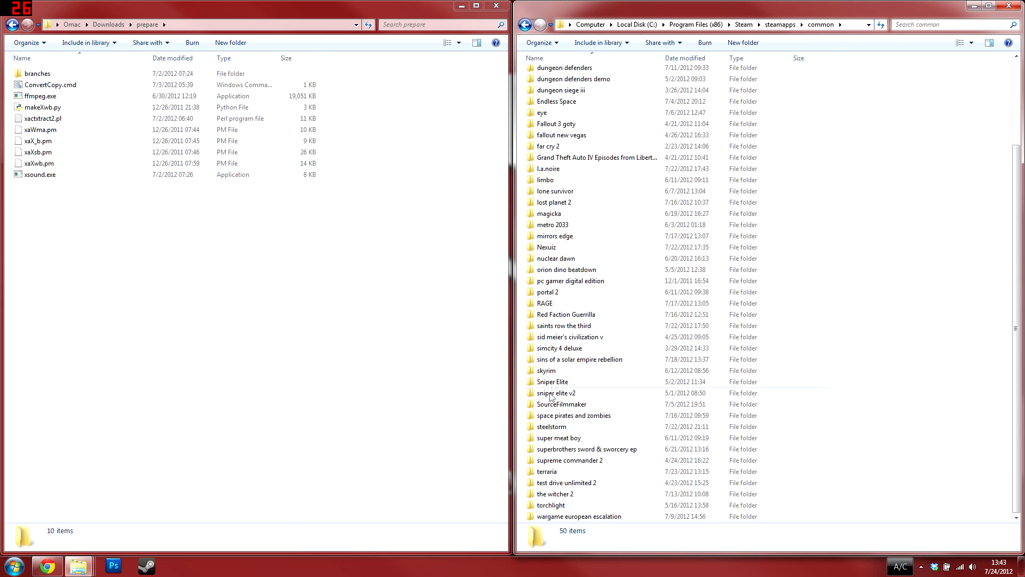
double_click(547, 471)
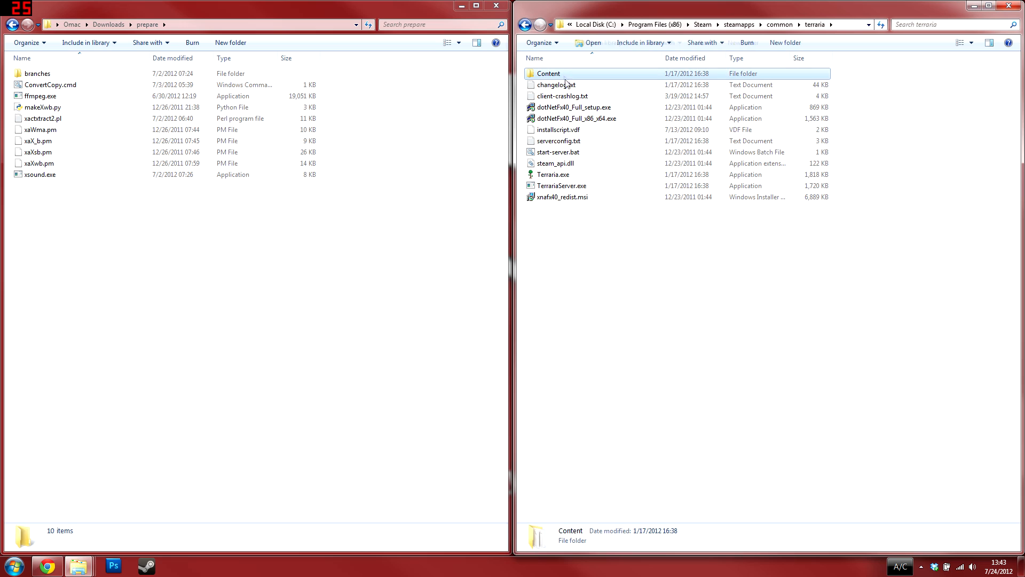
click(554, 174)
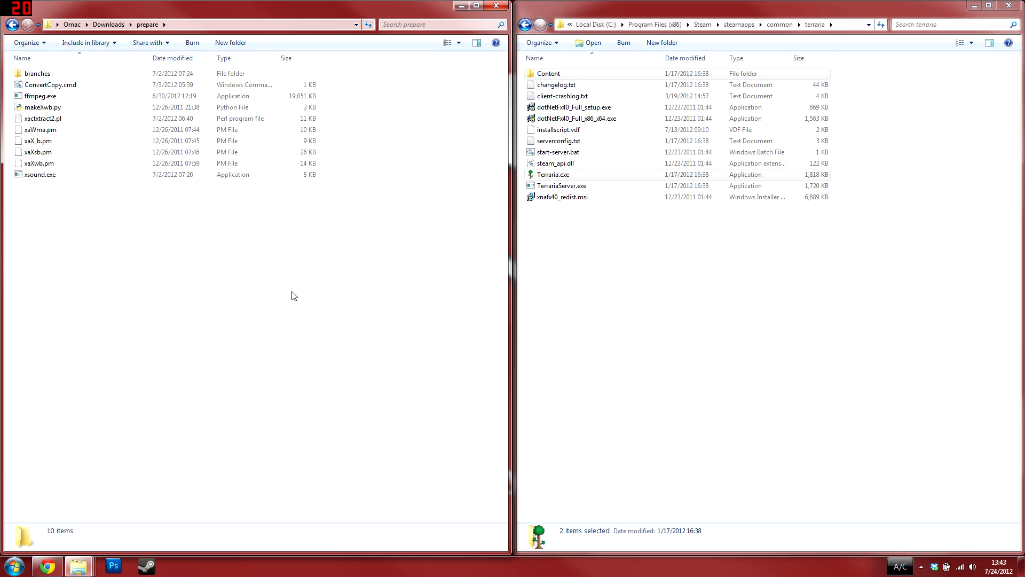
mouse_move(266, 325)
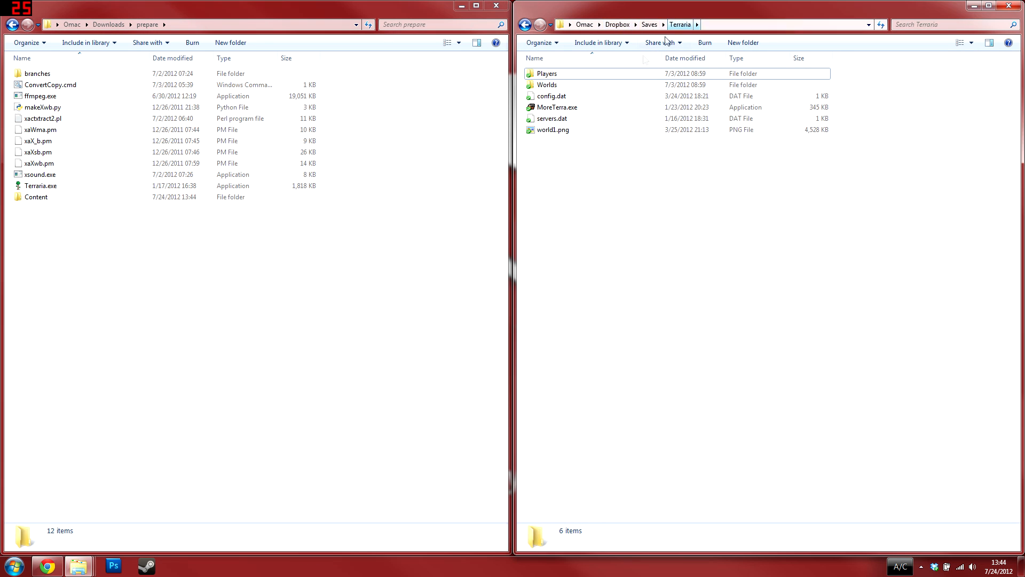
Select the Players and Worlds folders and paste them into prepare.
click(547, 73)
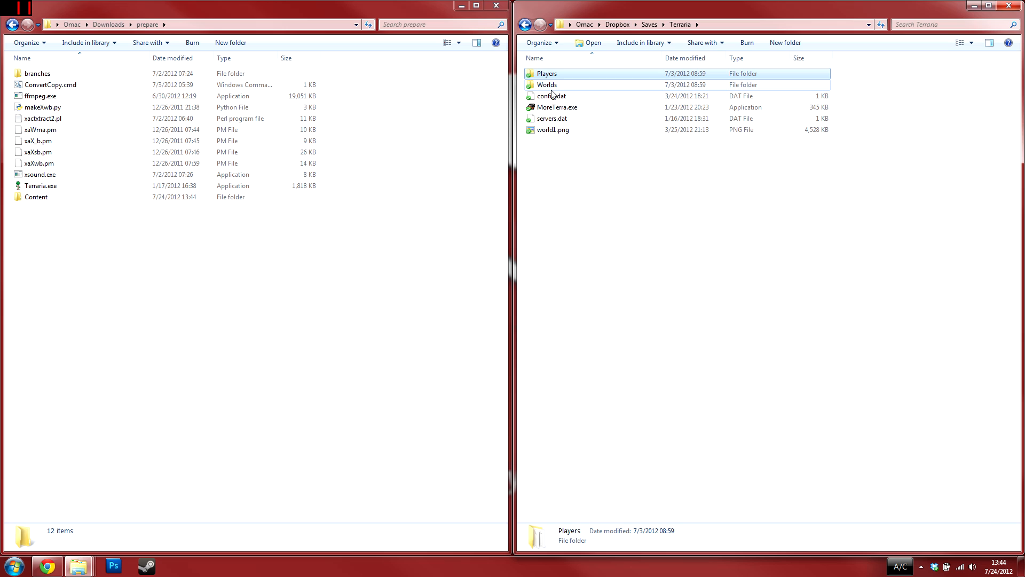
click(546, 85)
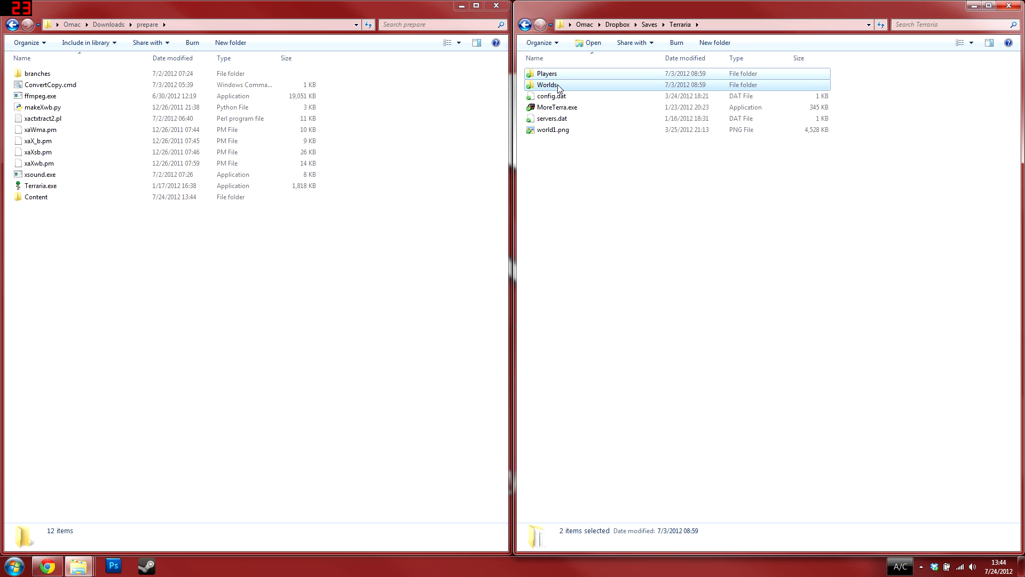
right_click(300, 298)
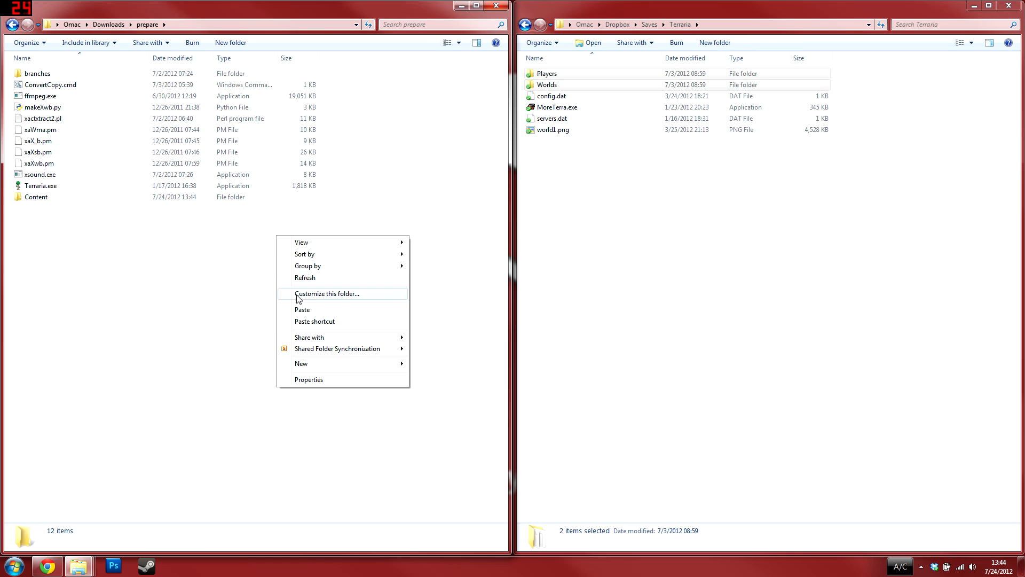
click(302, 310)
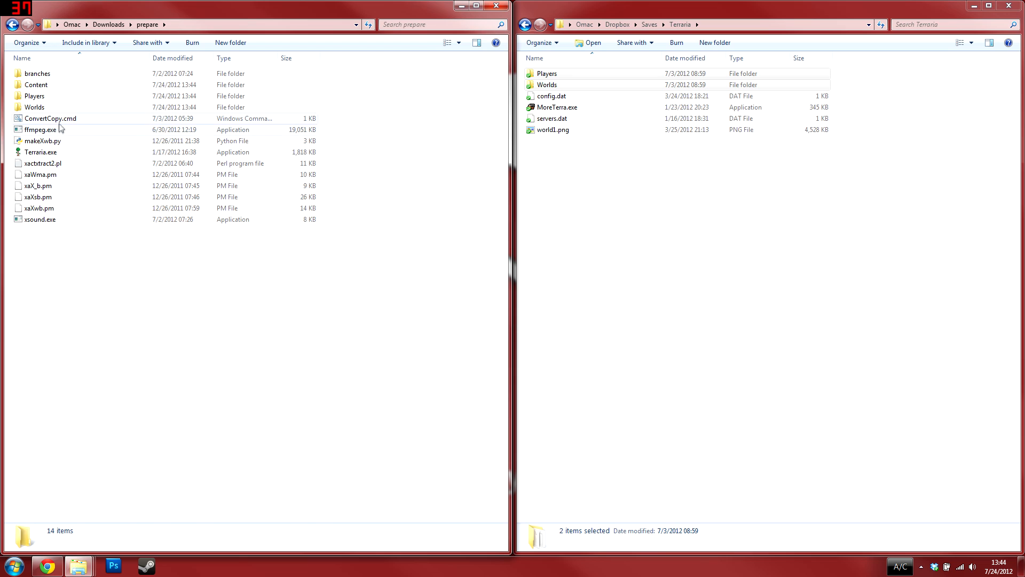
Run ConvertCopy.cmd, then switch to the tablet's internal storage window.
double_click(50, 118)
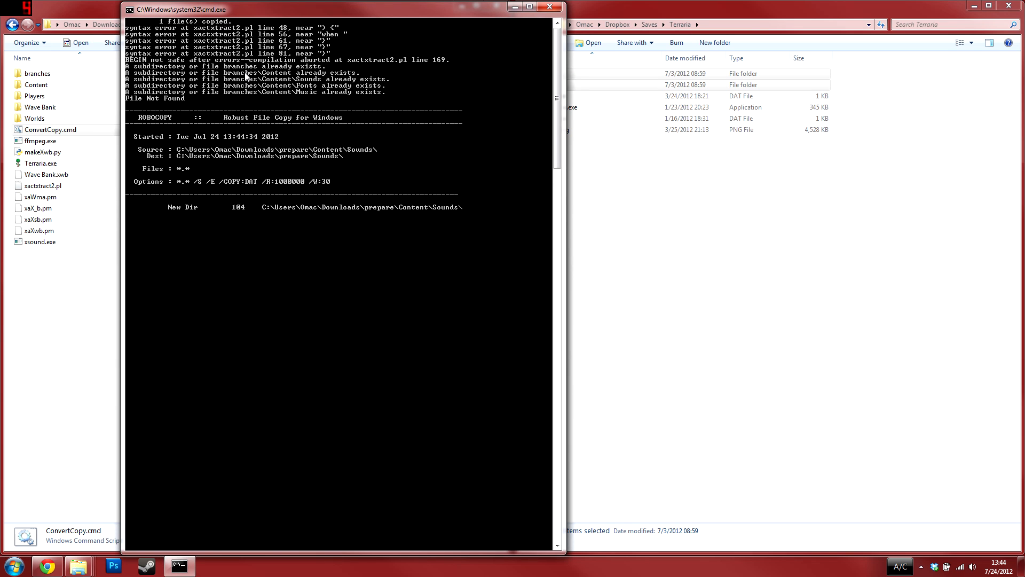
click(553, 7)
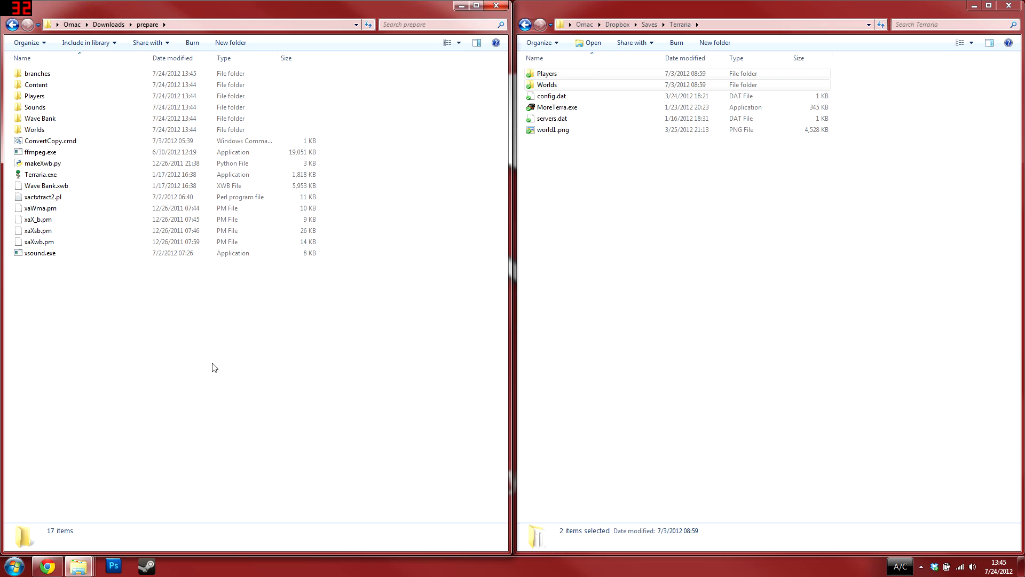
mouse_move(78, 565)
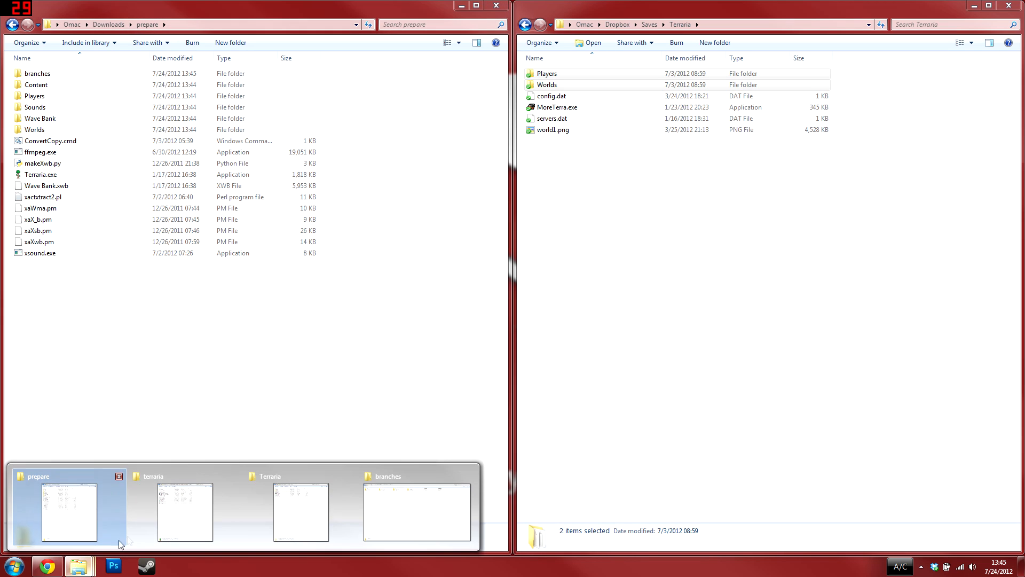
click(417, 512)
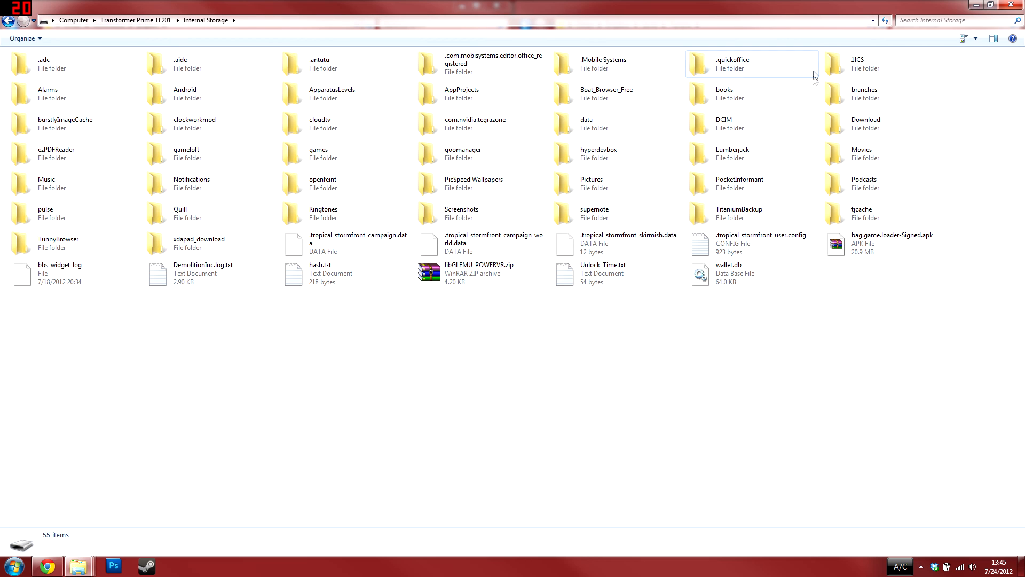
Open the tablet's branches folder, then return to the local Downloads folder.
double_click(863, 89)
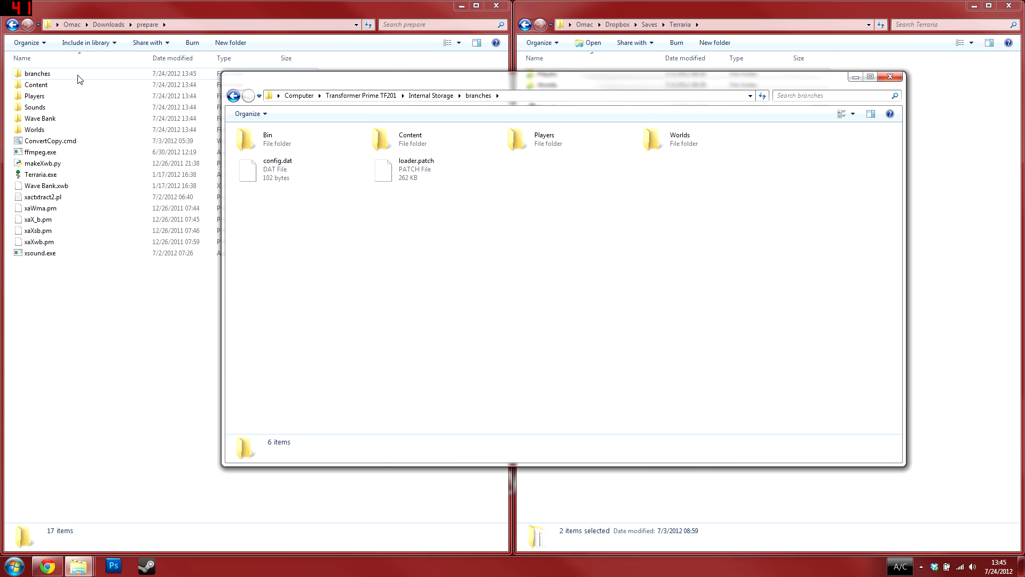
double_click(37, 73)
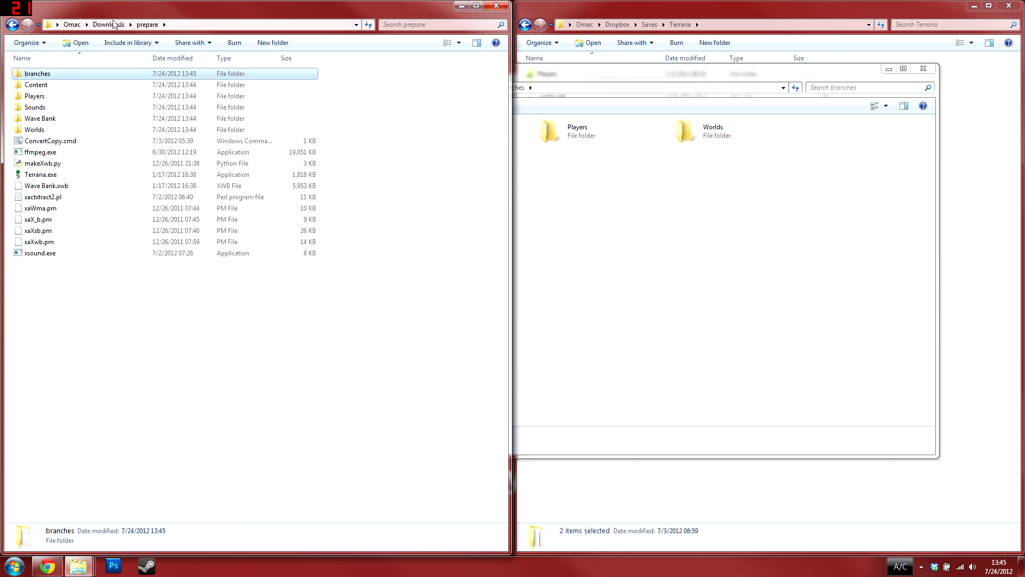
click(108, 24)
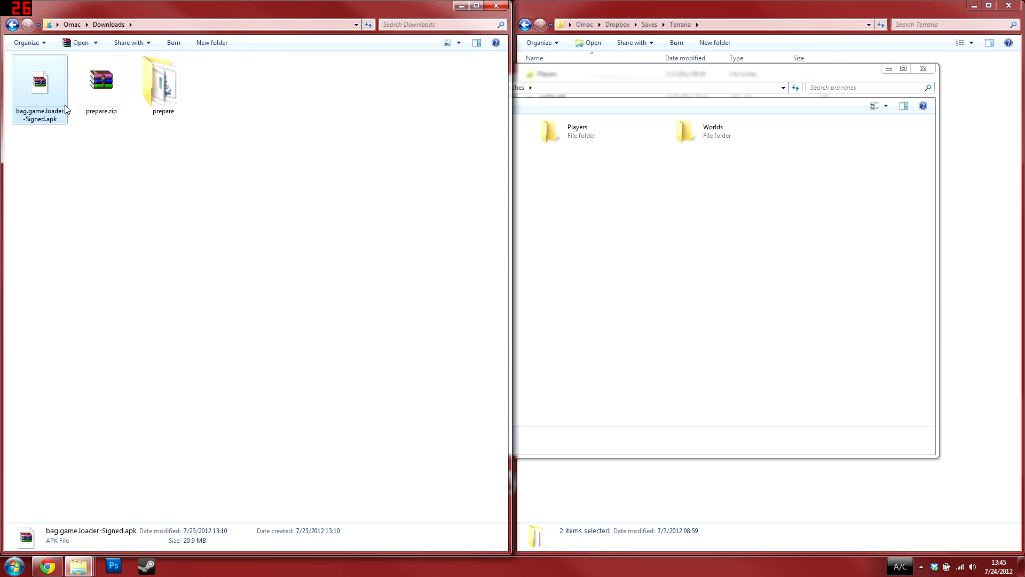